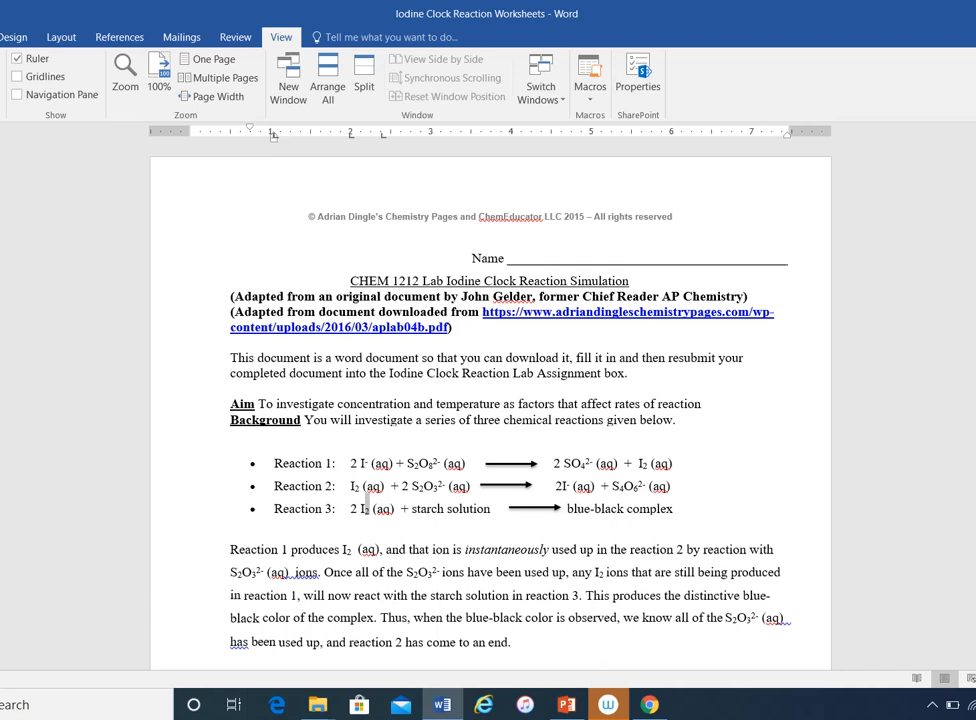
Step: Scroll past the Method steps to the empty Table 1 in the Results section
scroll(down, 3)
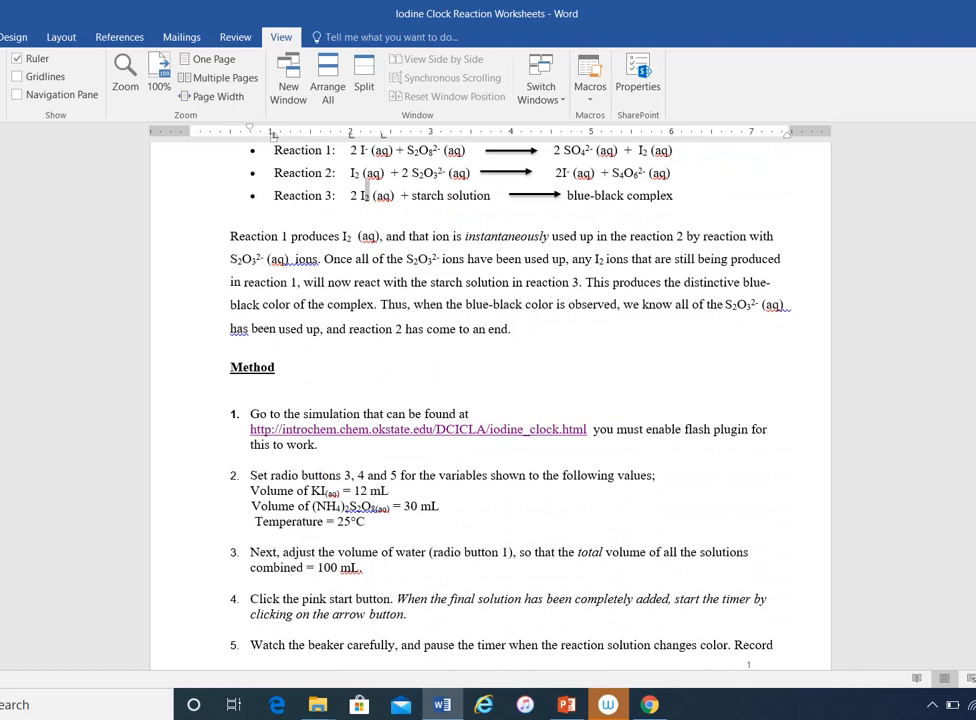
scroll(down, 3)
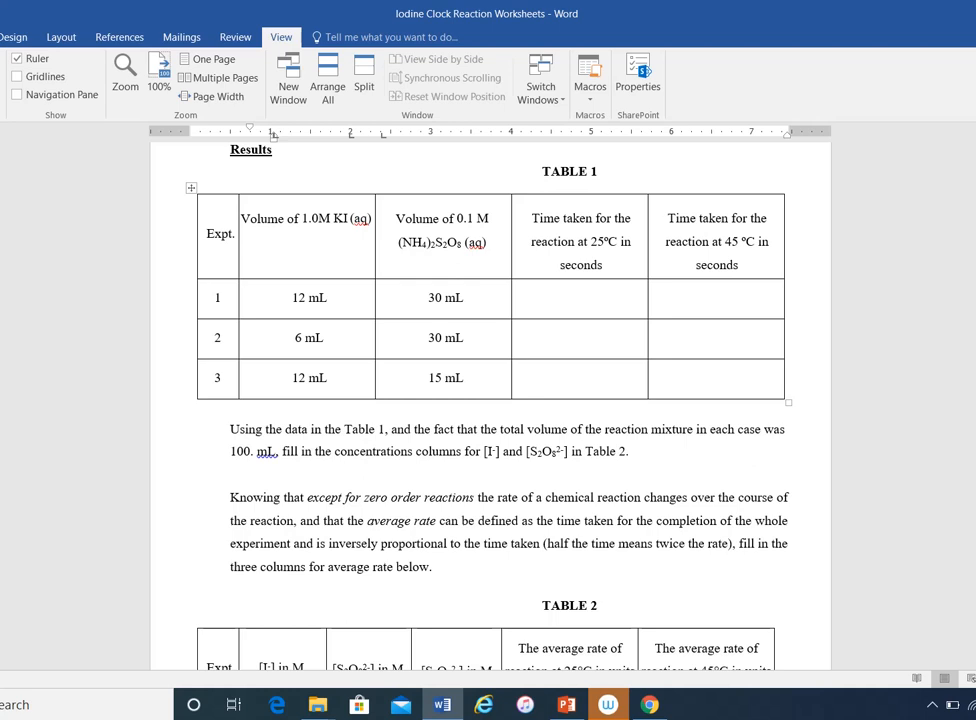
click(648, 705)
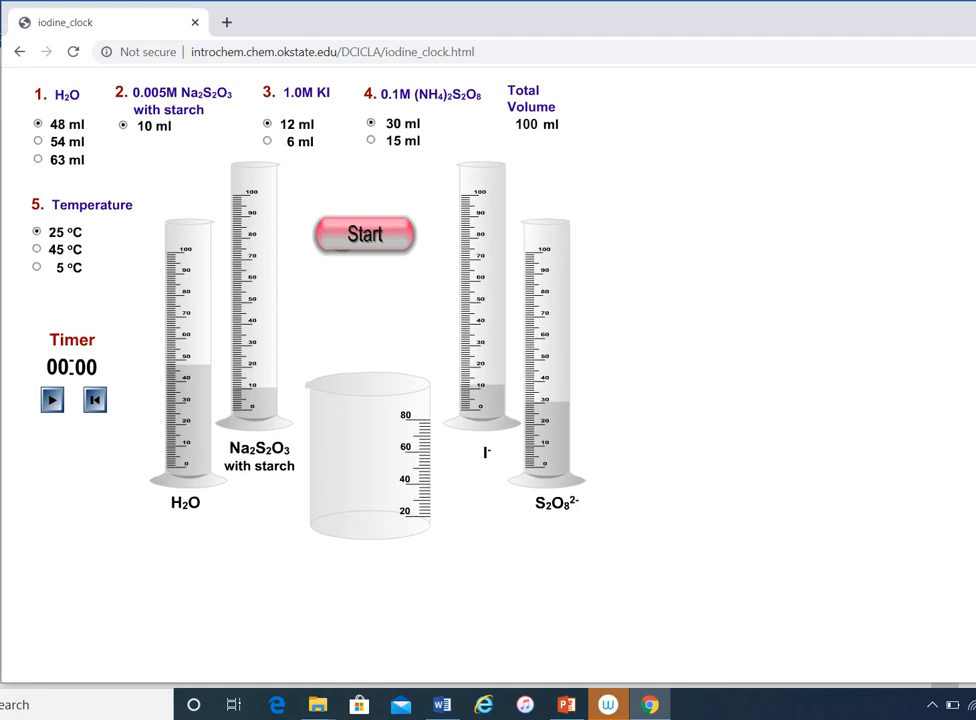
Step: Start the simulation timer for the 25 °C run with the play arrow
click(52, 399)
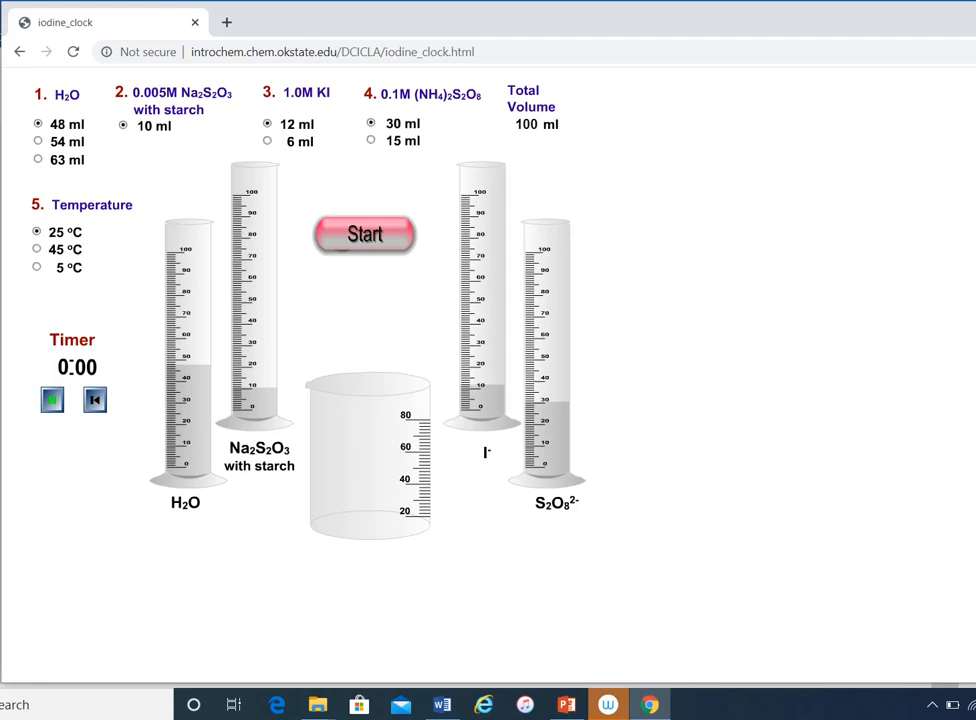
click(51, 399)
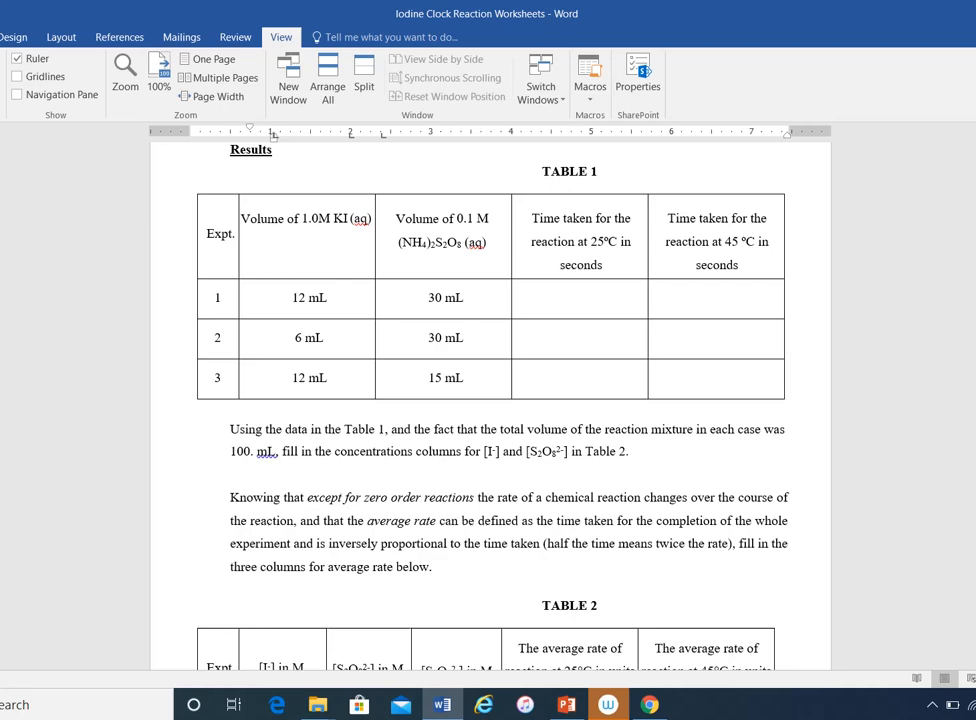
Step: Scroll down to the questions on reaction order, rate constant and activation energy
scroll(down, 3)
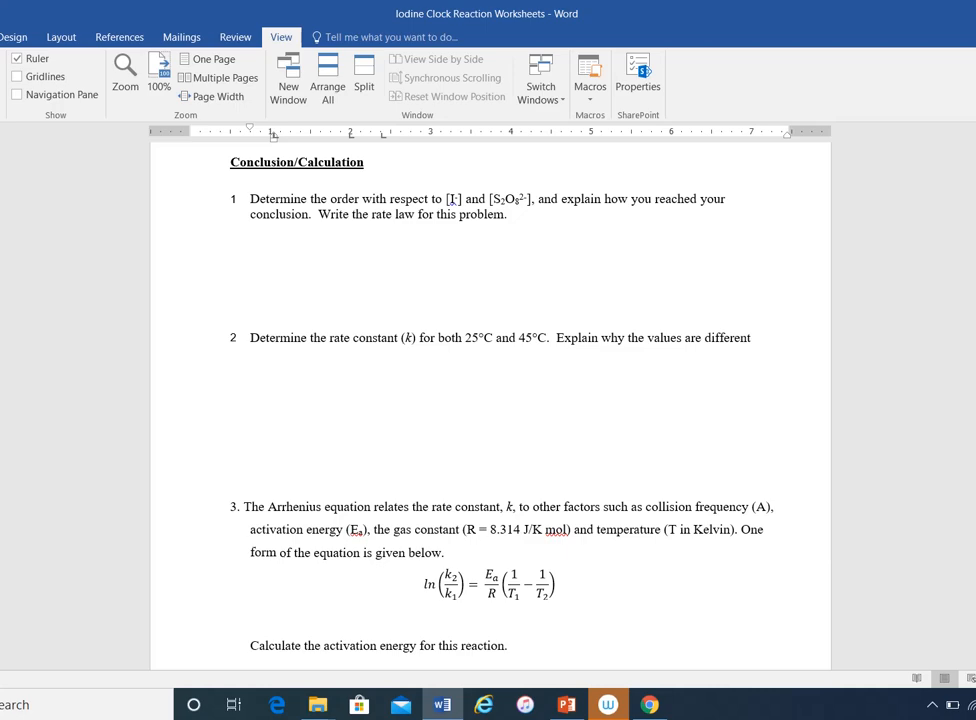
click(566, 704)
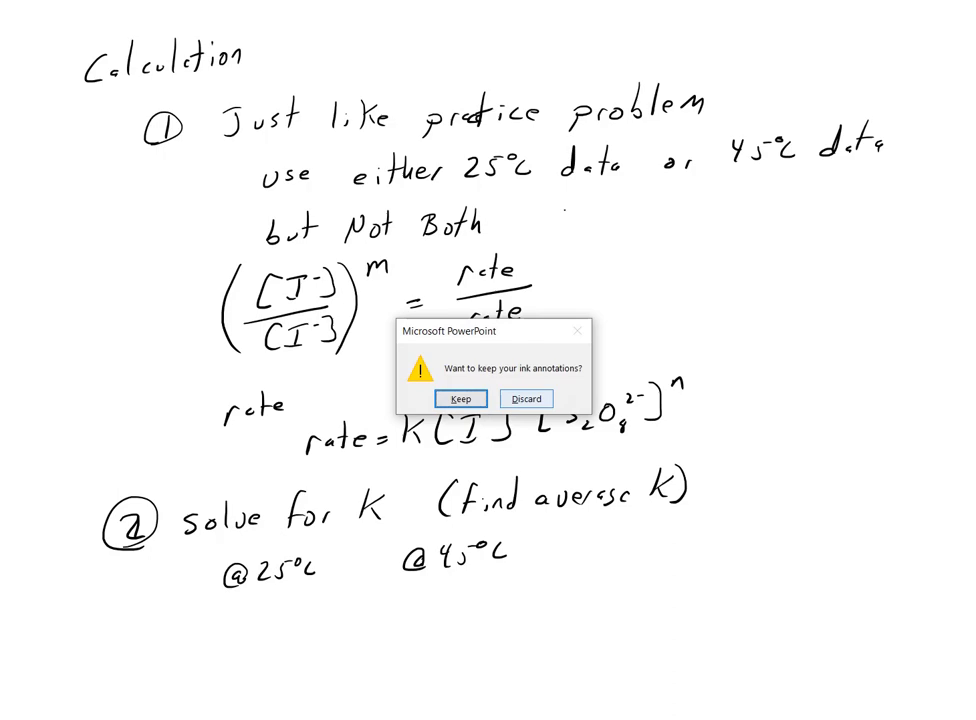
Step: Answer the prompt about keeping the slideshow's ink annotations
click(525, 398)
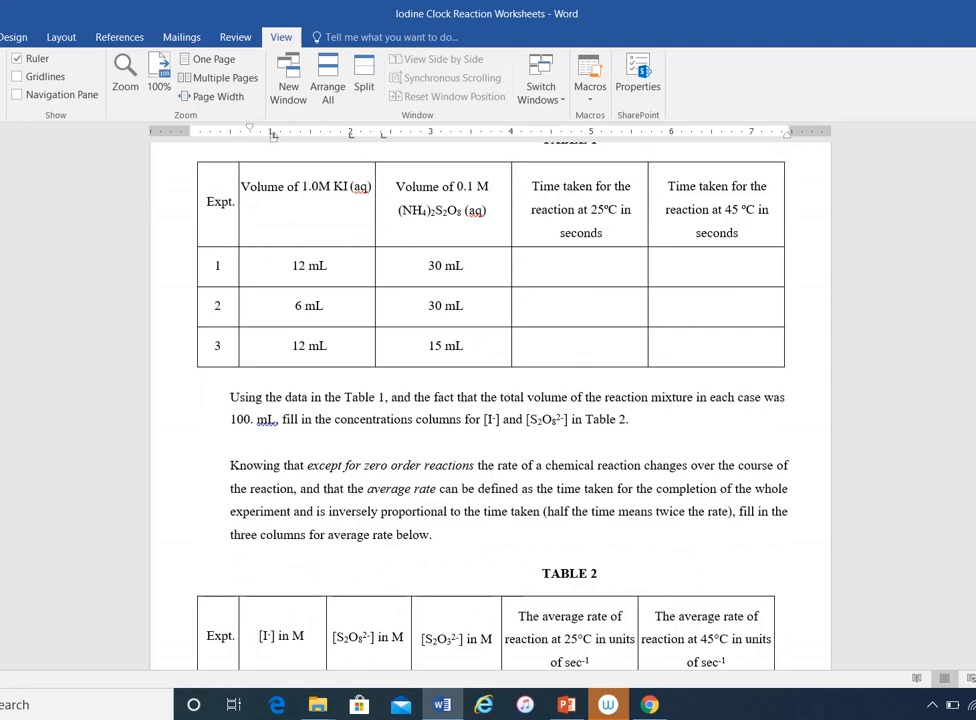
Step: Scroll past Tables 1 and 2 to the rate law, k and activation-energy questions
scroll(down, 3)
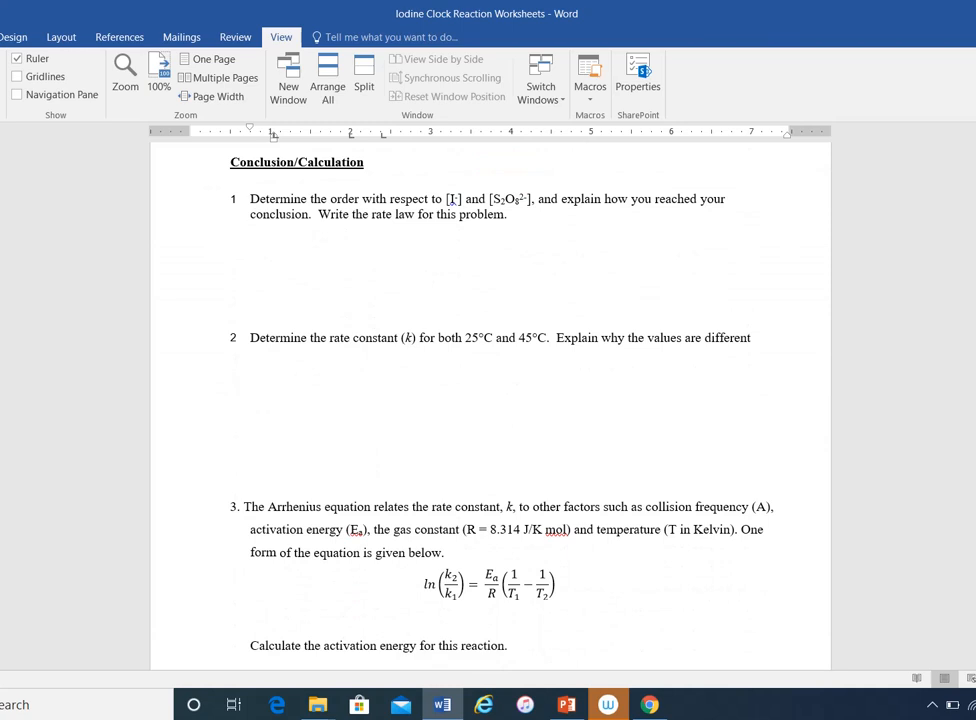